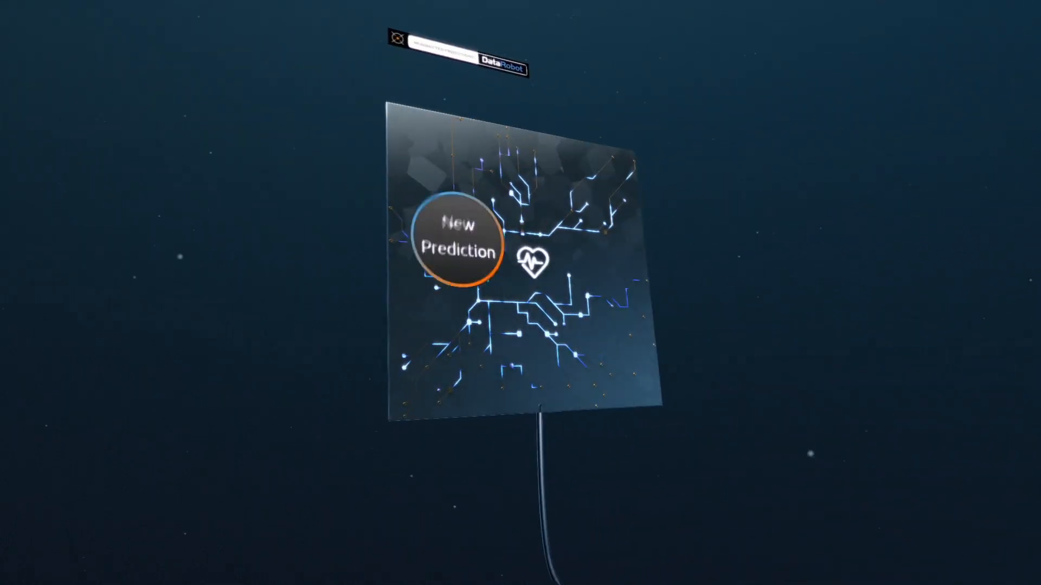
Start a new Readmitted prediction, showing the Prediction #3 chart at 50.78%.
{"action": "left_click", "coordinate": [456, 239]}
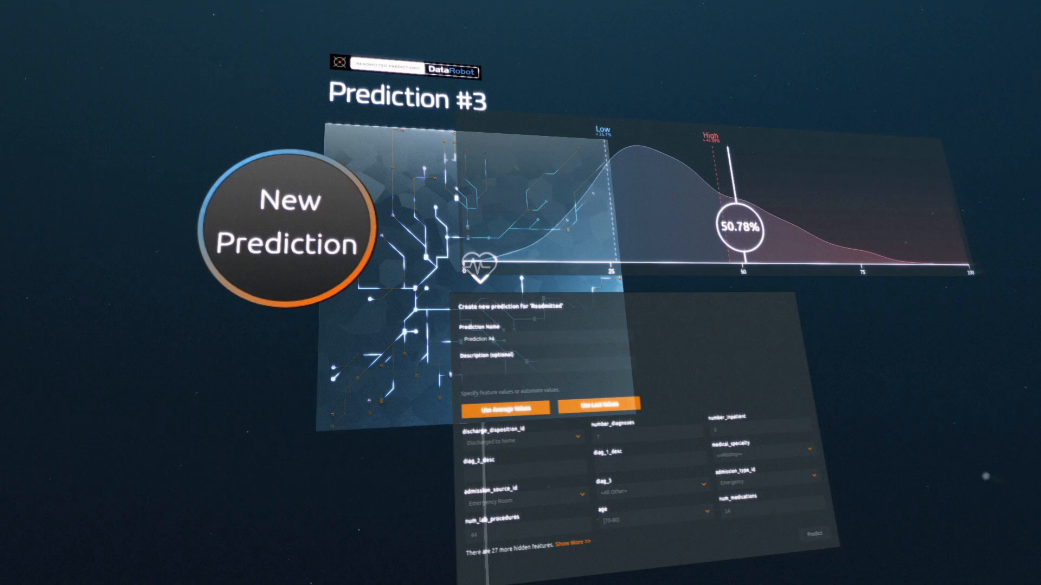